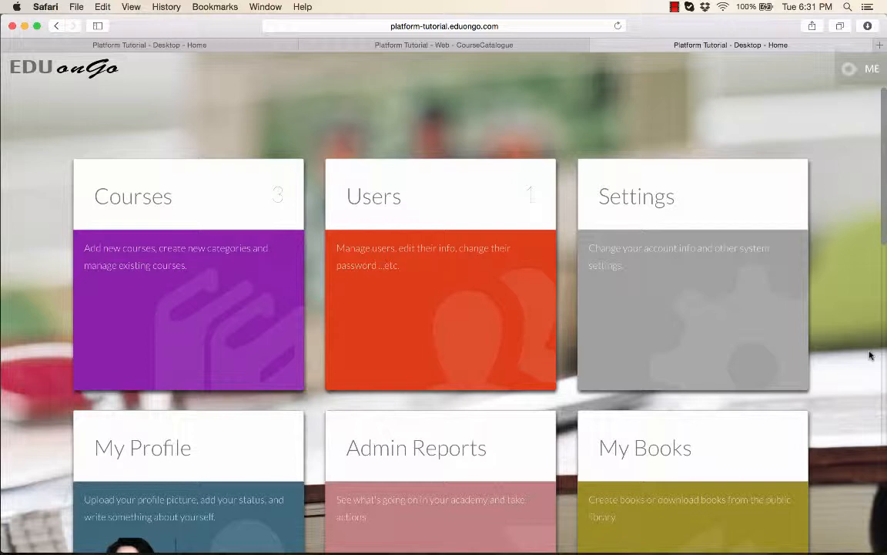
mouse_move(235, 135)
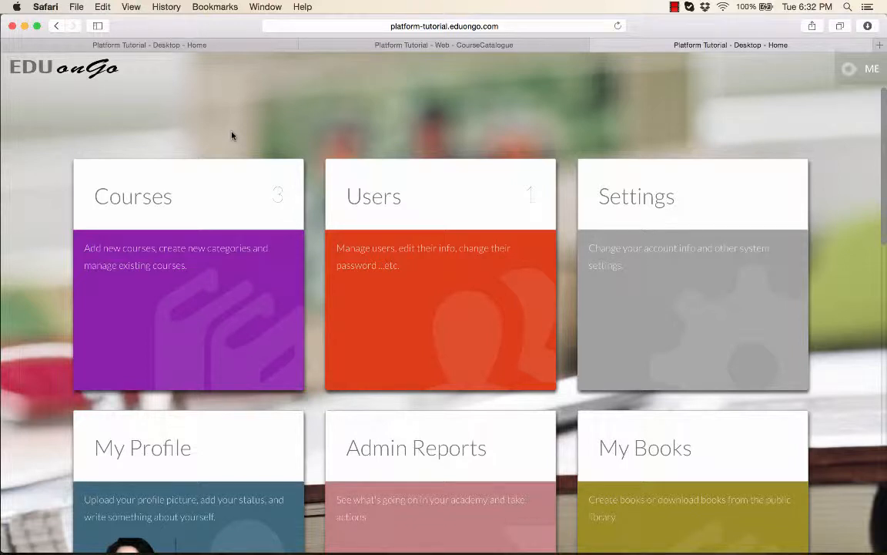
mouse_move(146, 111)
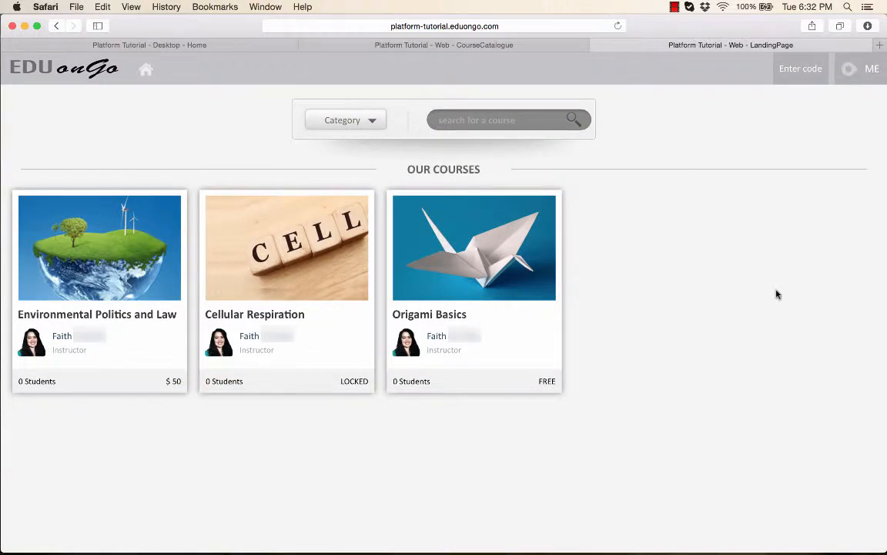
mouse_move(576, 413)
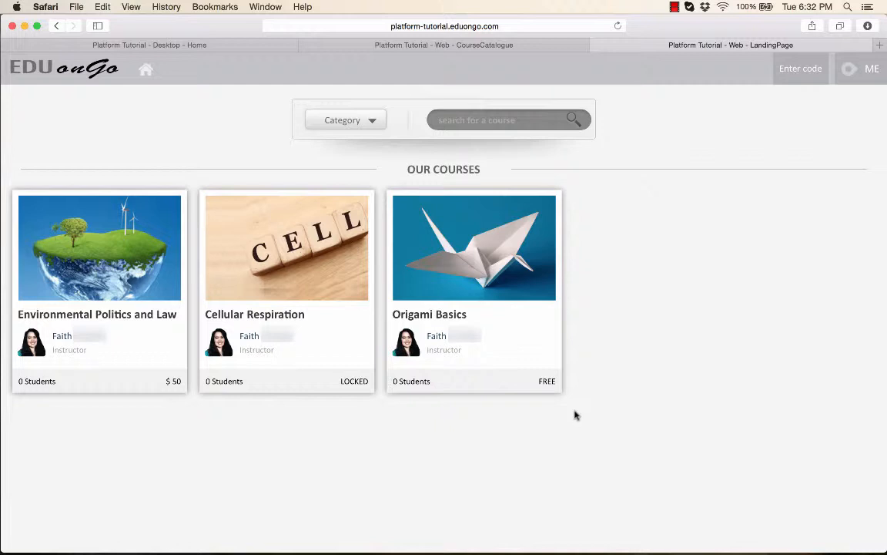
mouse_move(472, 457)
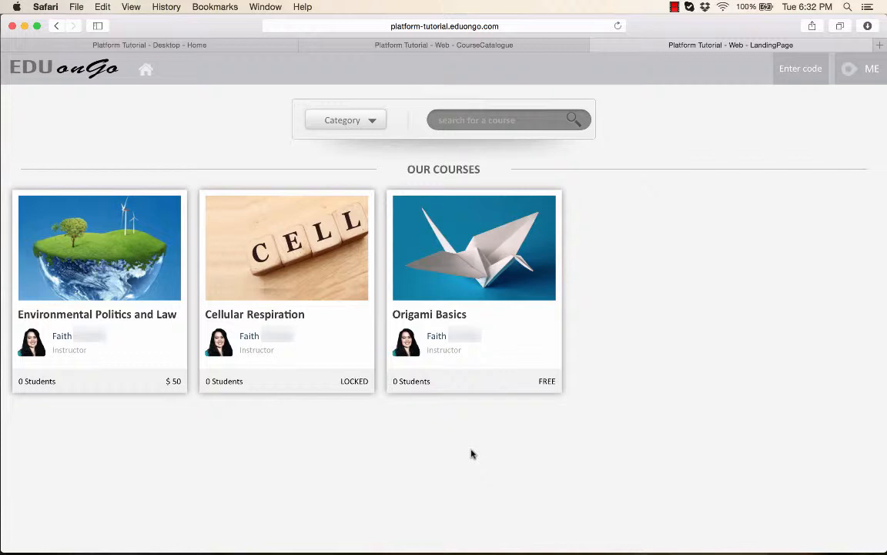
mouse_move(459, 450)
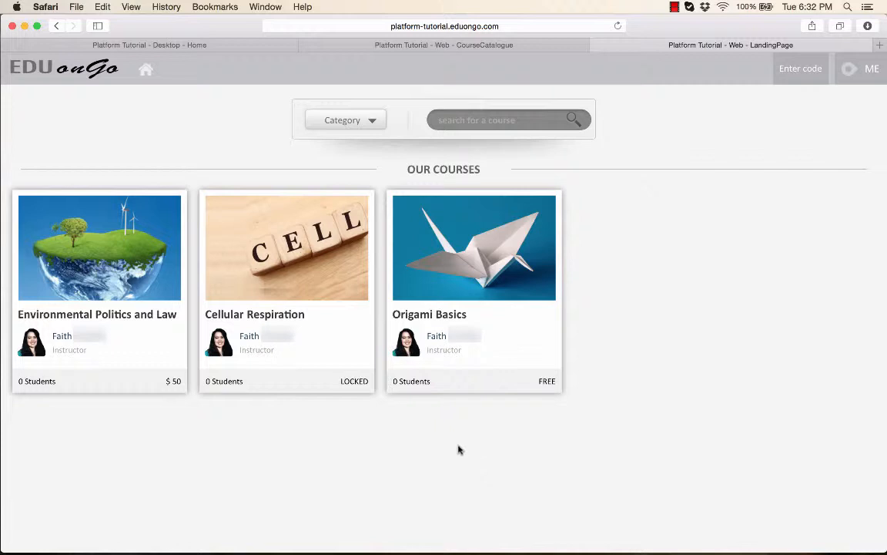
Step: Go to the academy dashboard's Course Catalog settings
left_click(145, 67)
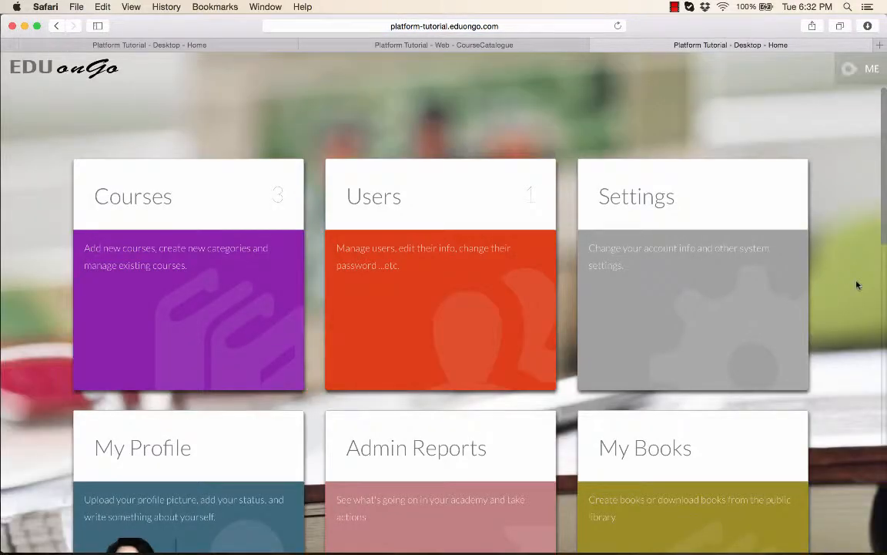
scroll("down", 3)
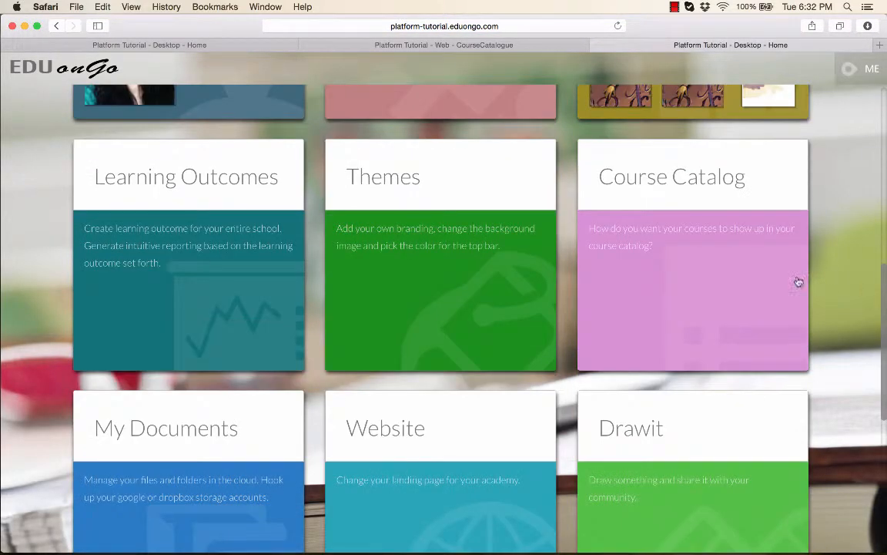
left_click(691, 254)
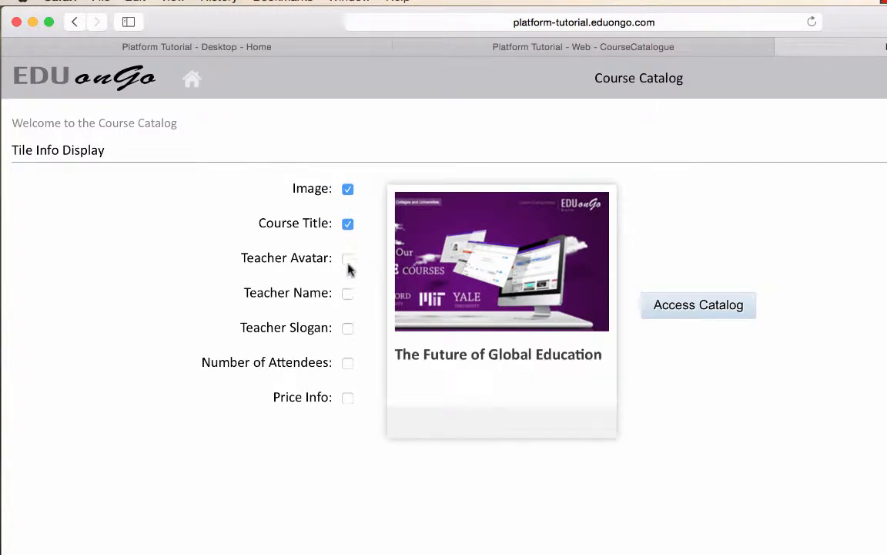
Step: Enable Teacher Avatar, Name, Slogan, Number of Attendees and Price Info on tiles and save
left_click(348, 259)
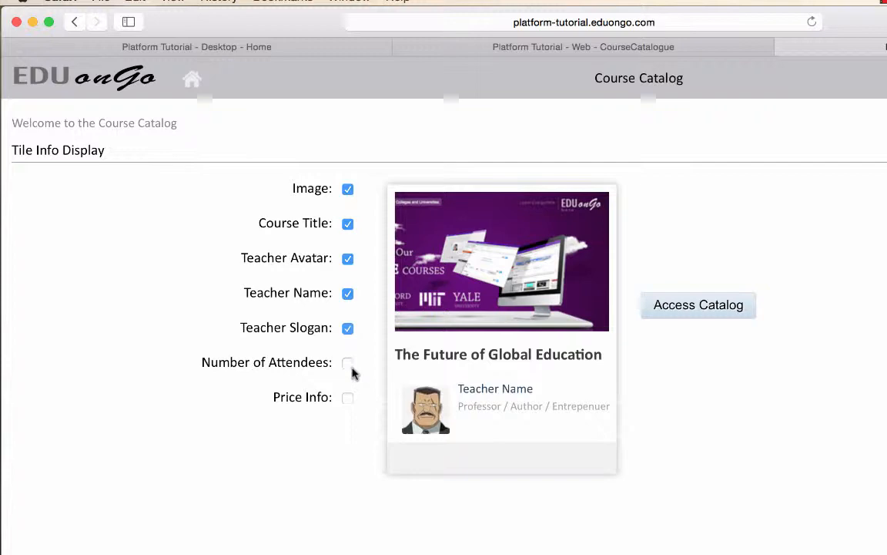
left_click(348, 362)
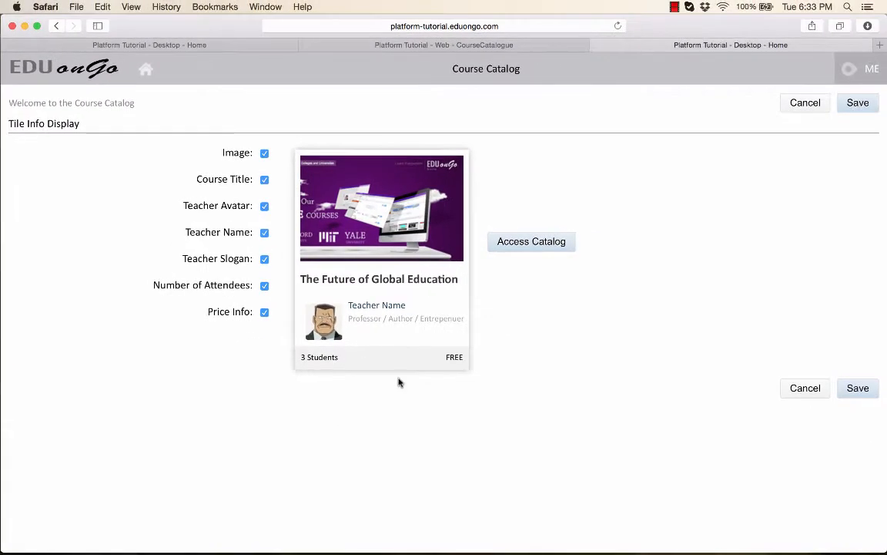
mouse_move(632, 376)
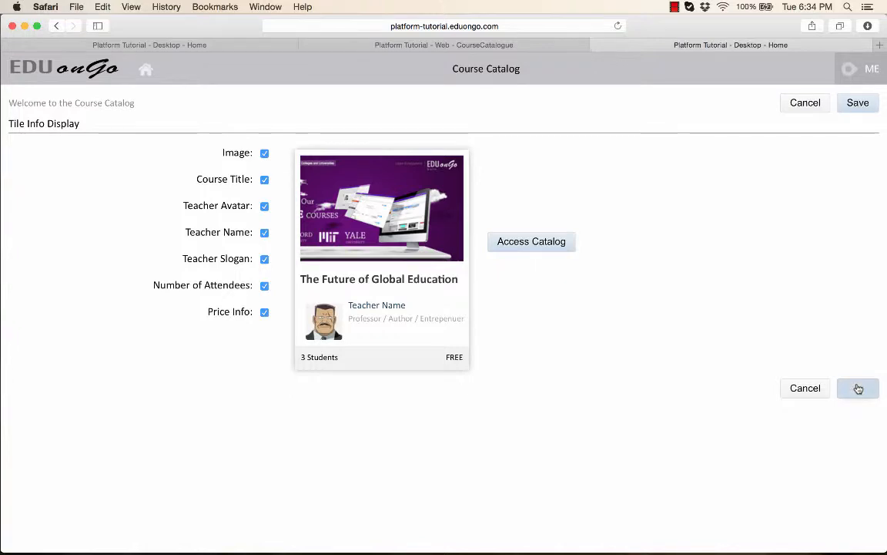
left_click(858, 389)
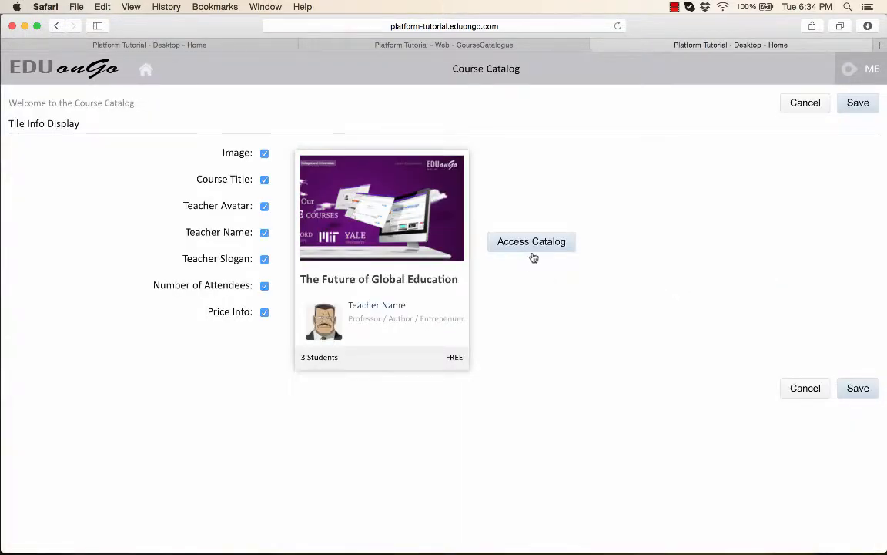
Step: View the public catalog, preview the free Origami Basics course details, then return to the three-course list
left_click(530, 241)
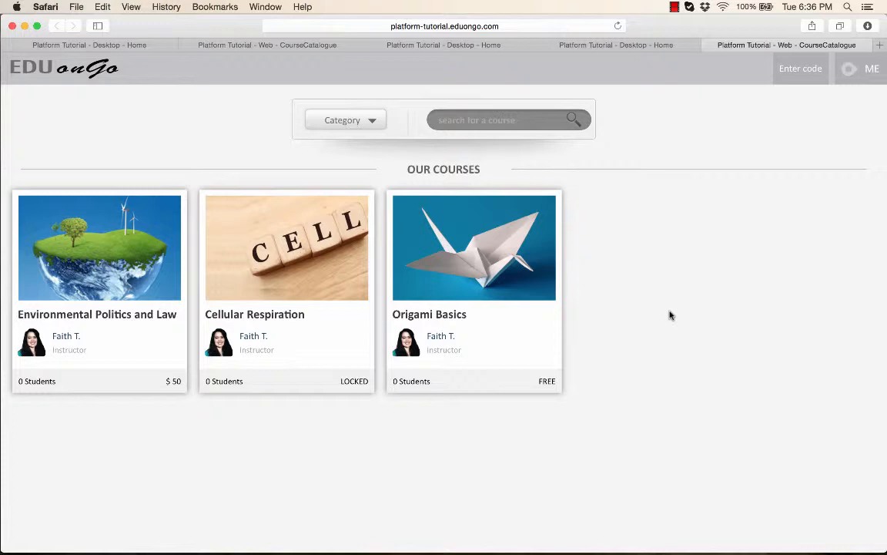
mouse_move(462, 277)
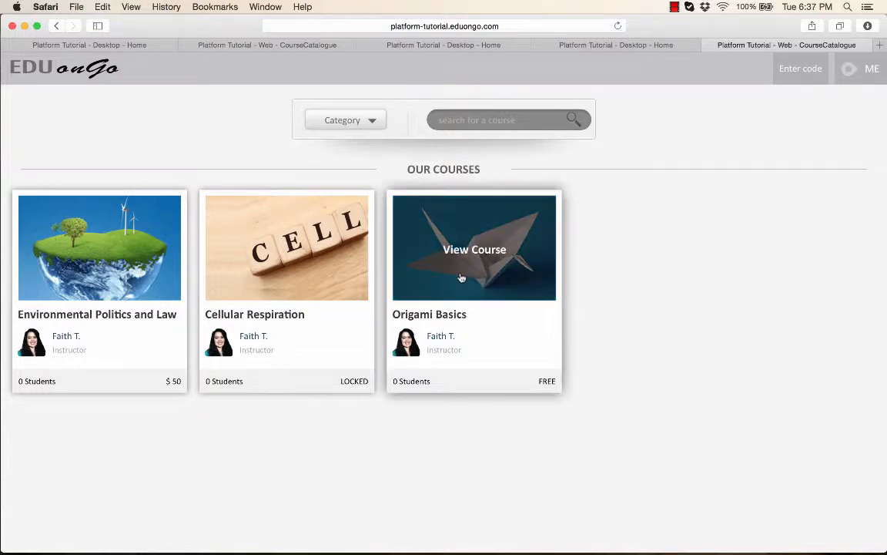
left_click(474, 250)
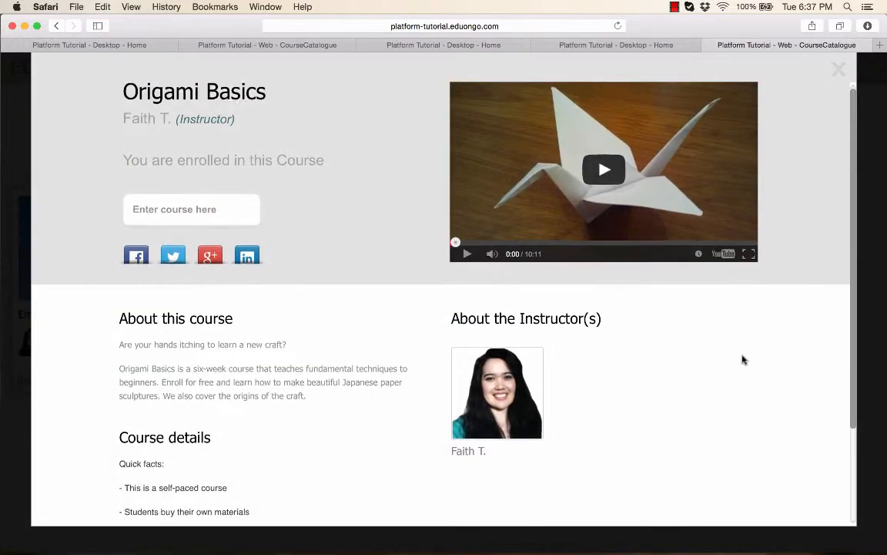
scroll("down", 3)
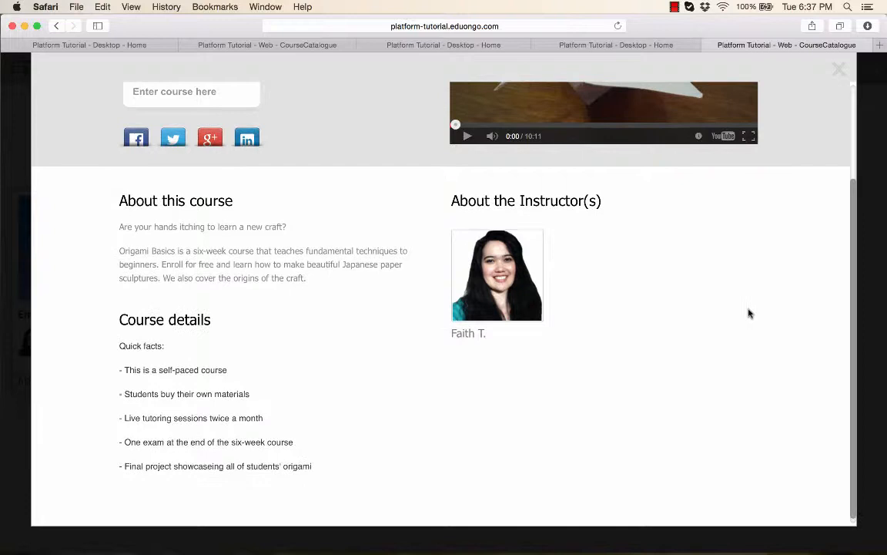
scroll("up", 3)
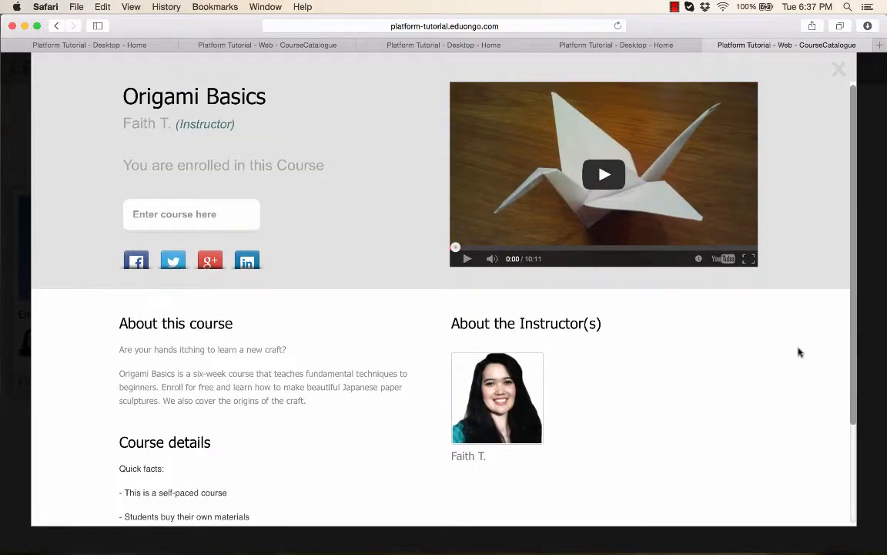
mouse_move(826, 225)
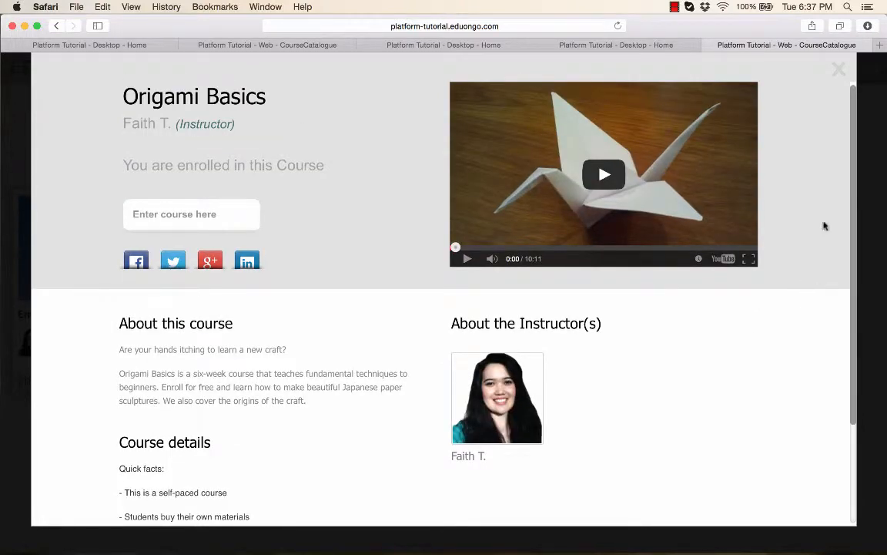
left_click(838, 69)
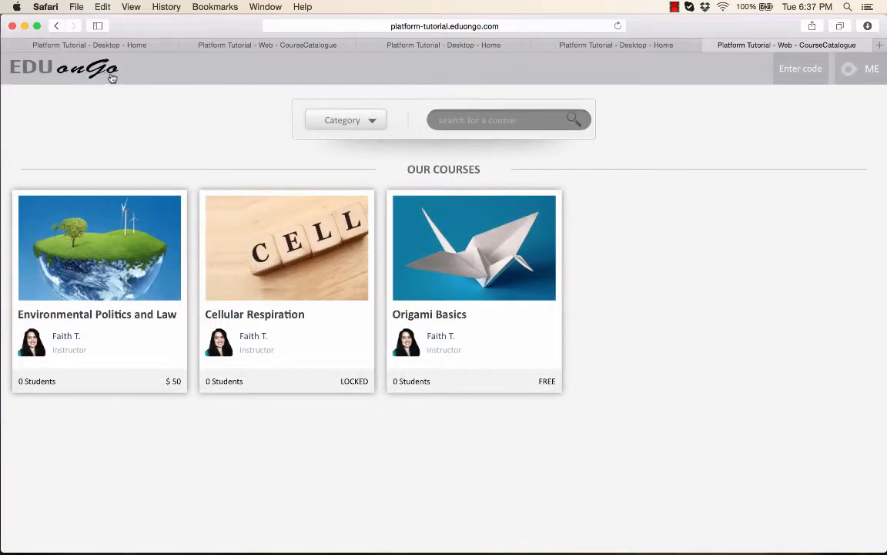
Step: From the dashboard's Courses list, start editing Origami Basics
left_click(65, 68)
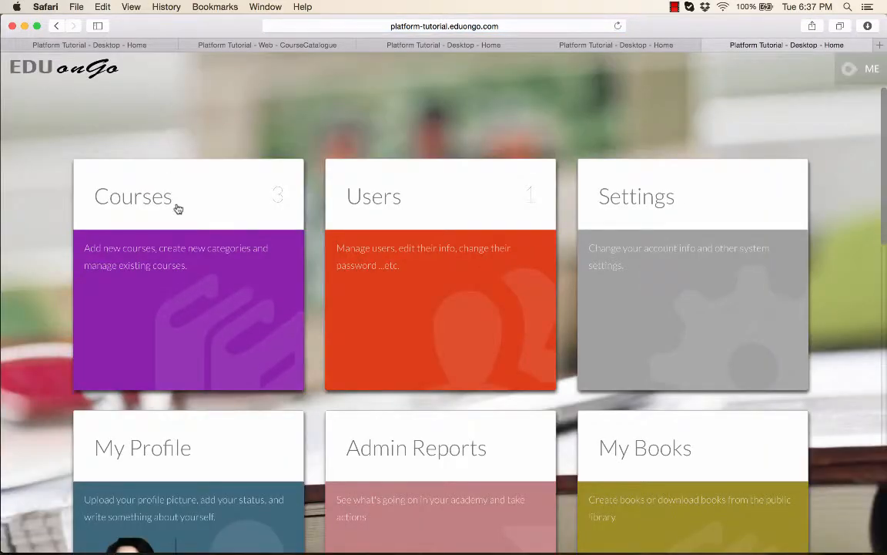
left_click(188, 195)
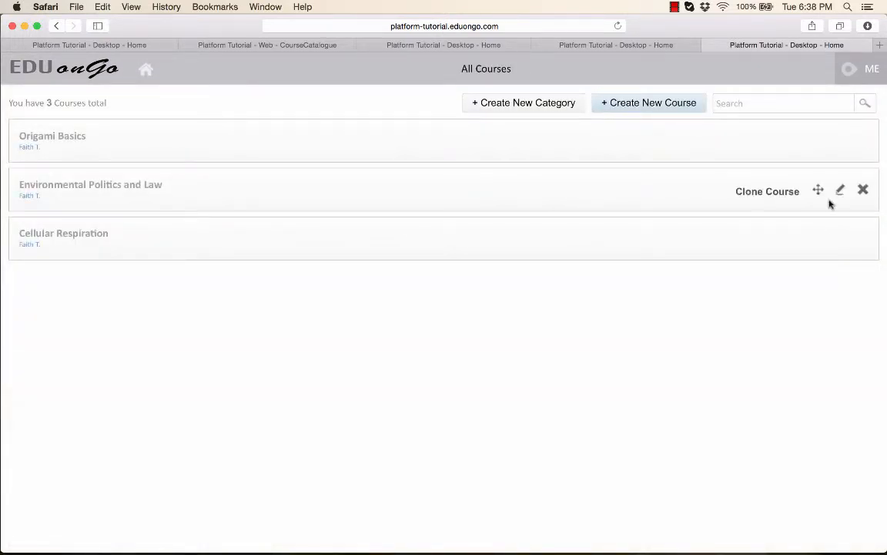
mouse_move(838, 142)
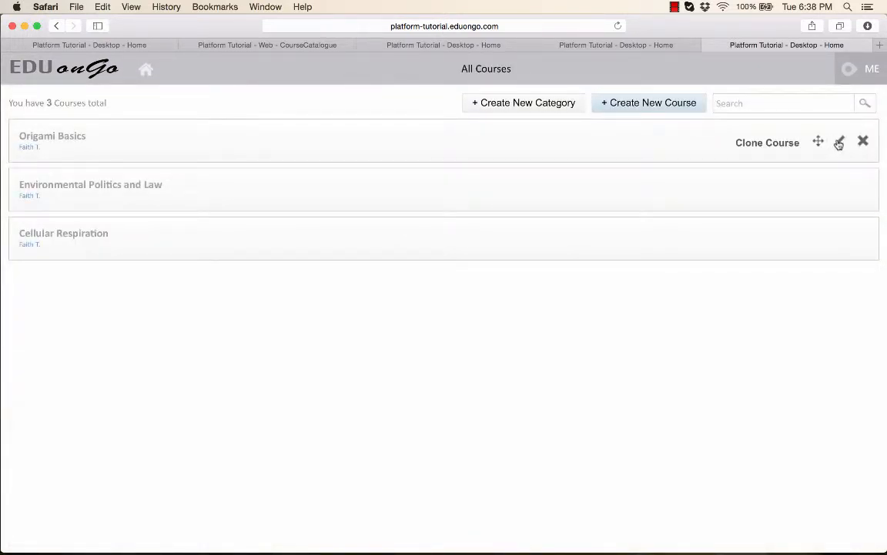
left_click(838, 142)
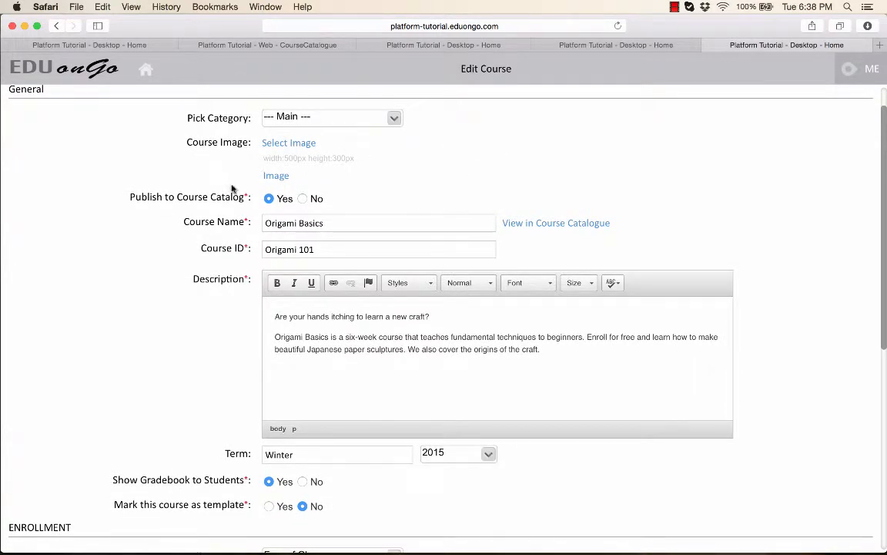
mouse_move(272, 191)
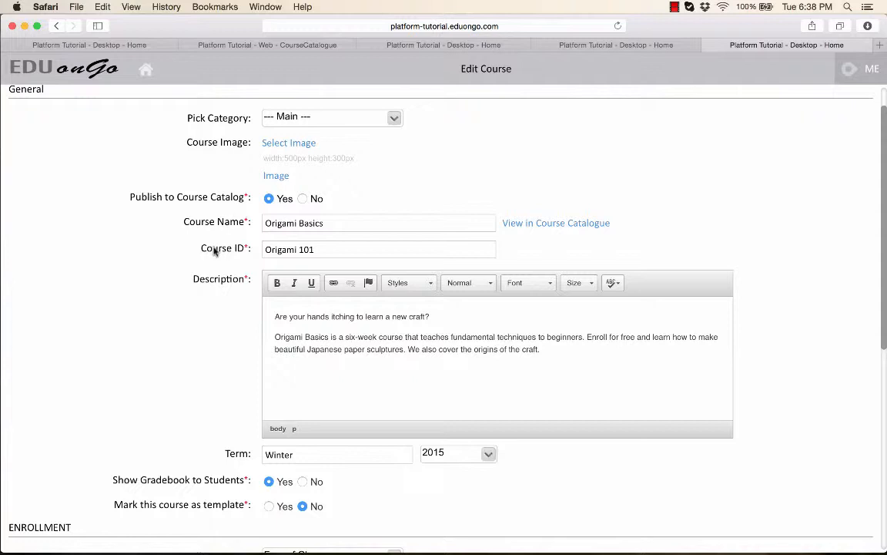
Step: Set Origami Basics' enrollment type to Free of Charge
scroll("down", 3)
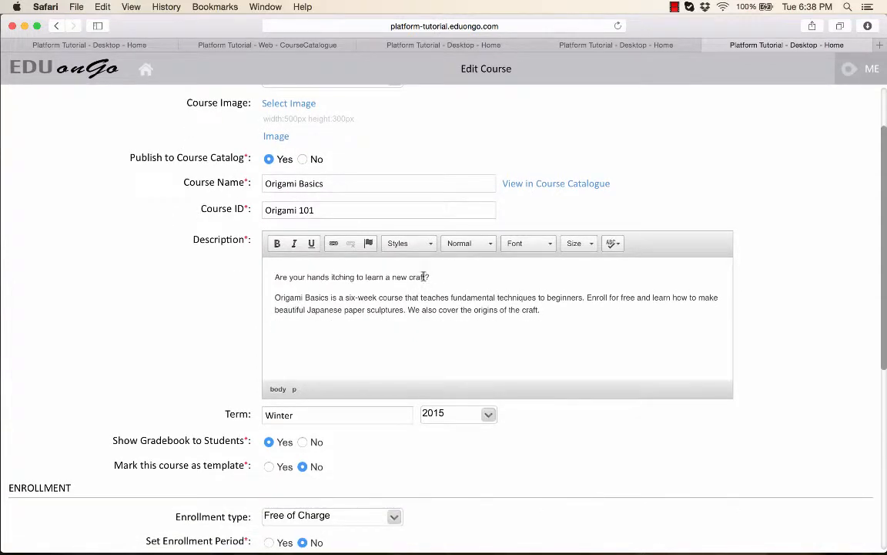
scroll("down", 3)
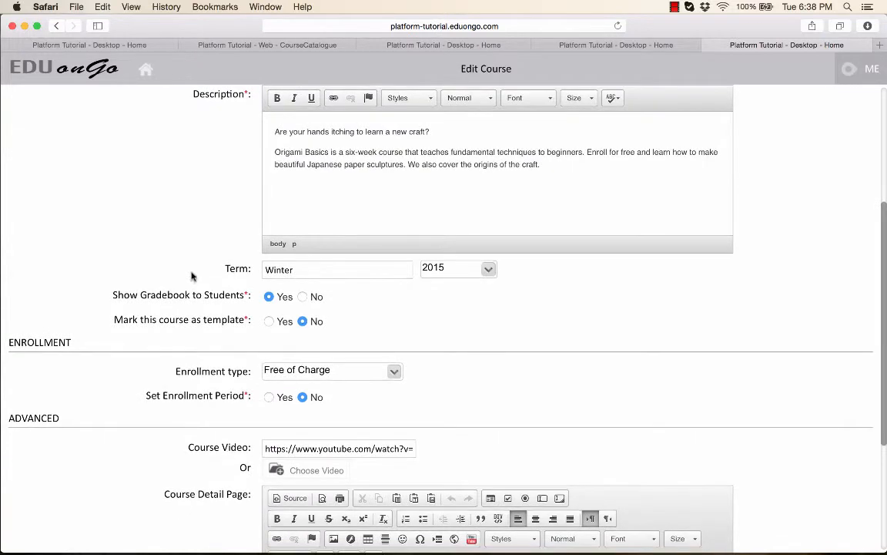
scroll("down", 3)
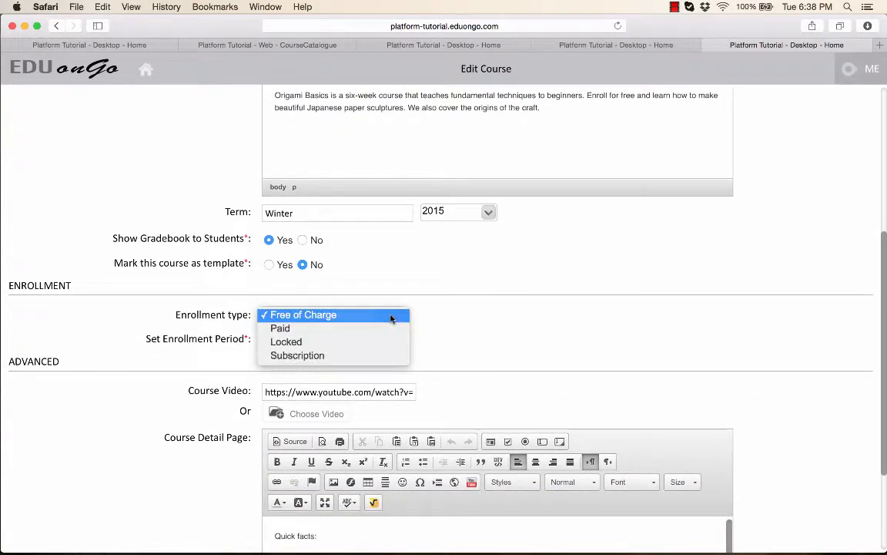
left_click(302, 314)
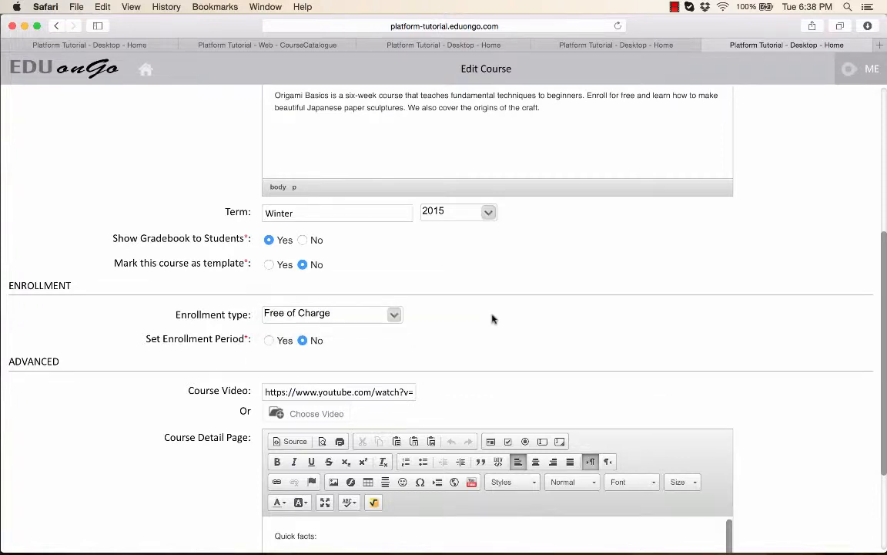
scroll("down", 3)
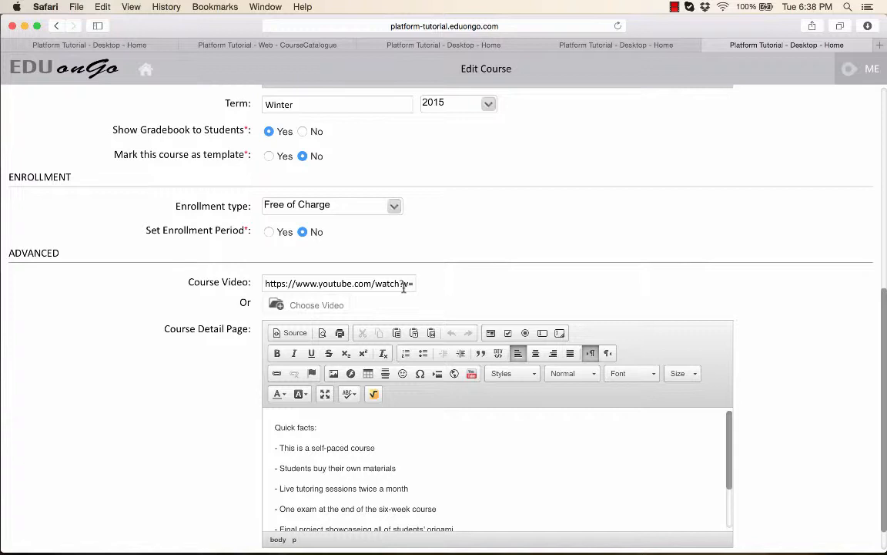
scroll("down", 3)
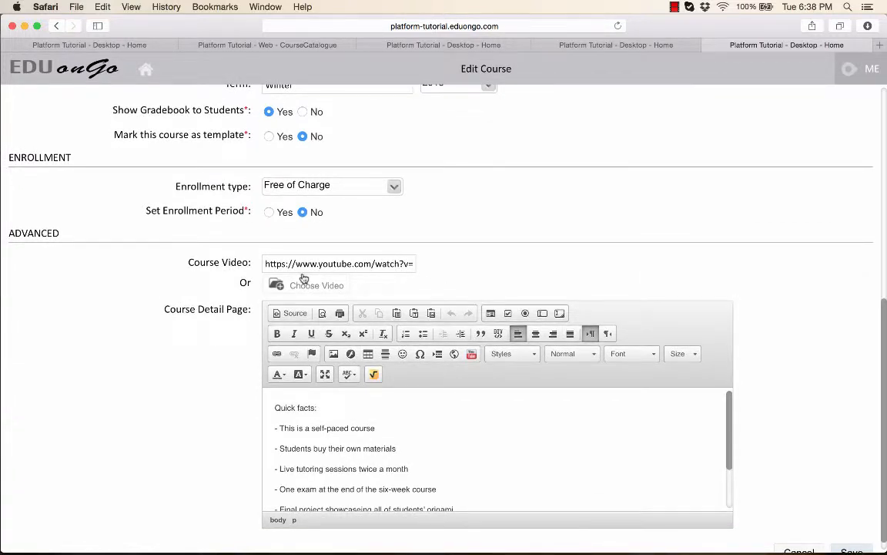
mouse_move(342, 289)
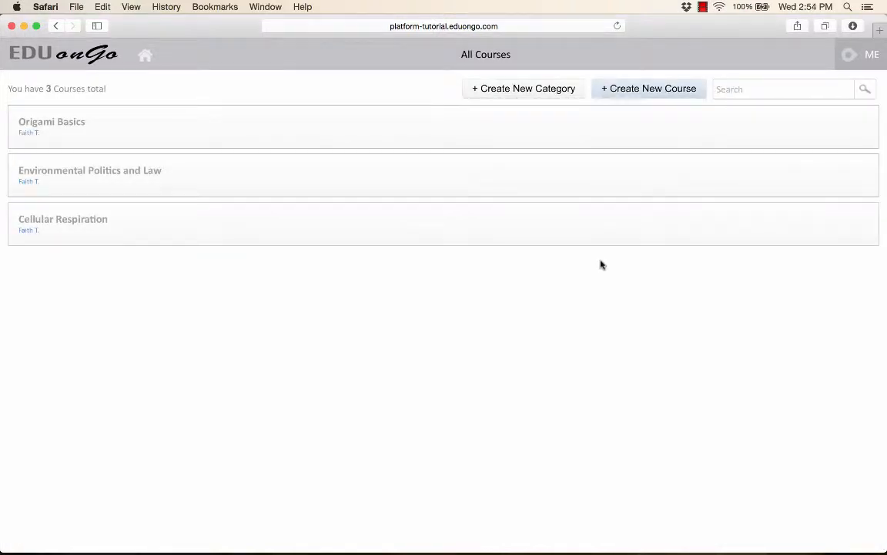
Step: Log out of the admin account via the ME menu to see the public catalog
left_click(872, 54)
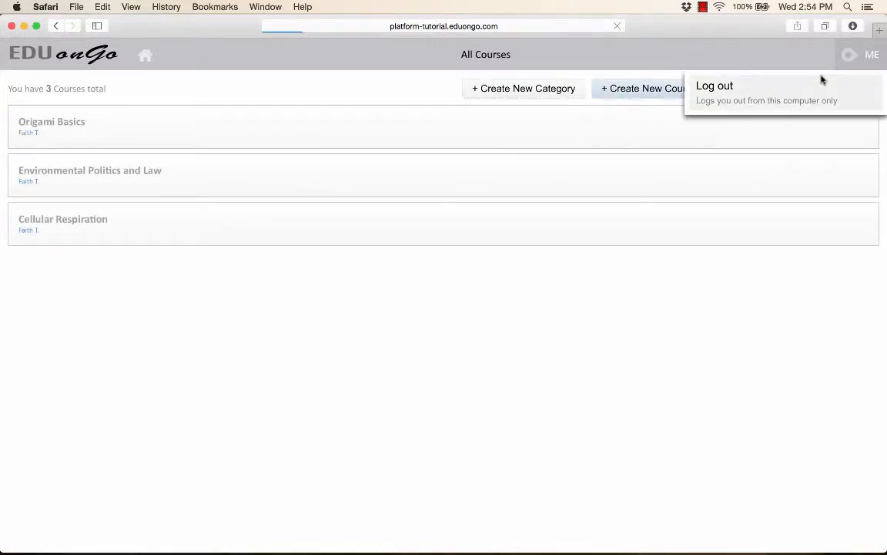
left_click(715, 86)
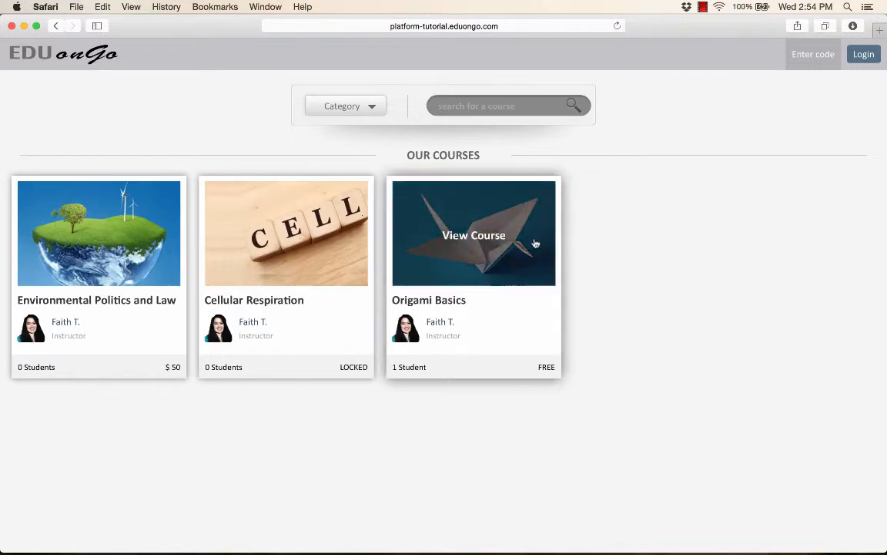
mouse_move(651, 228)
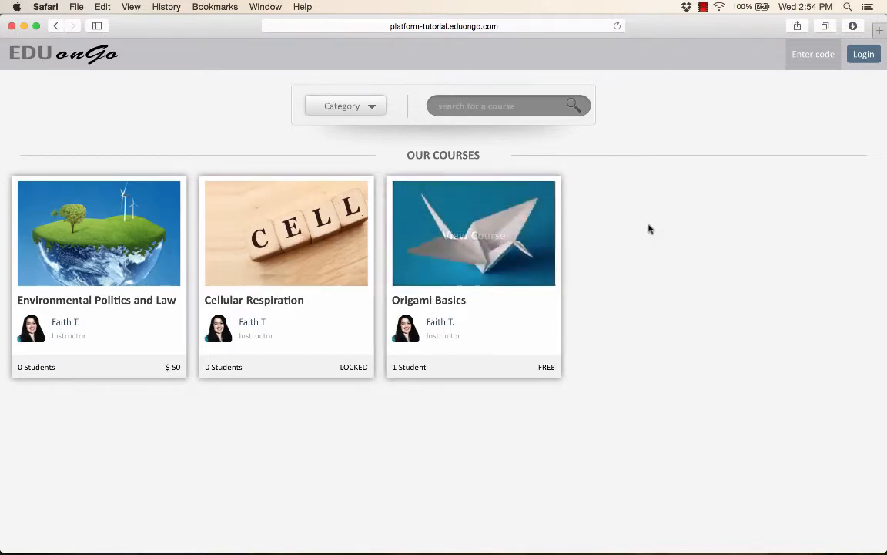
Step: Take the Origami Basics course, switching from new-student registration back to the existing-account login form
left_click(475, 234)
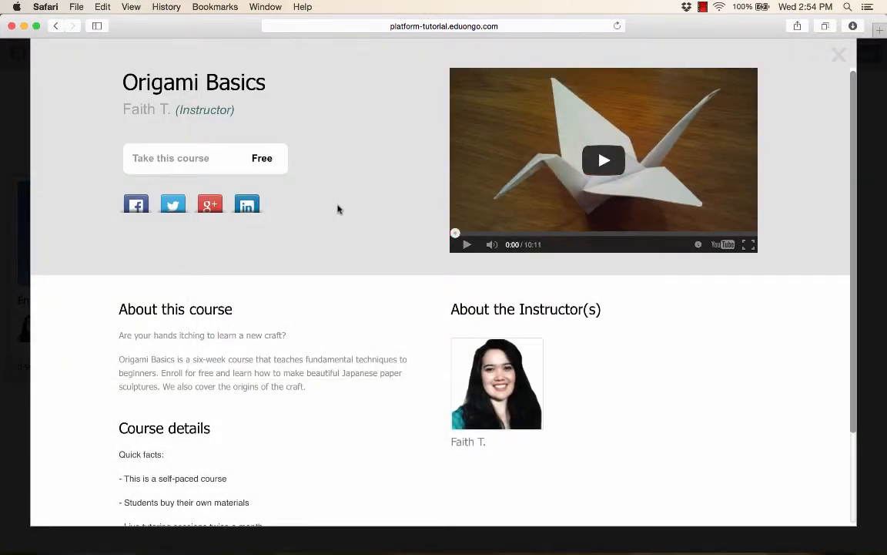
mouse_move(160, 166)
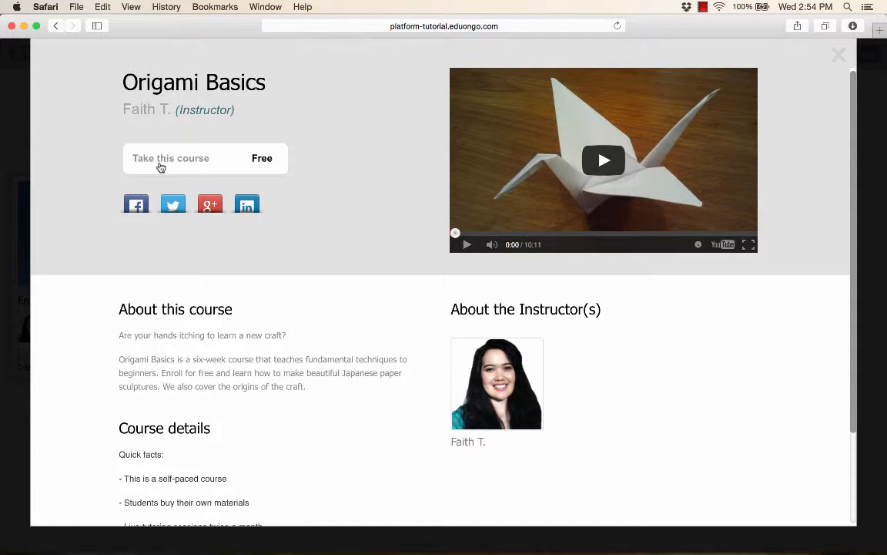
left_click(169, 157)
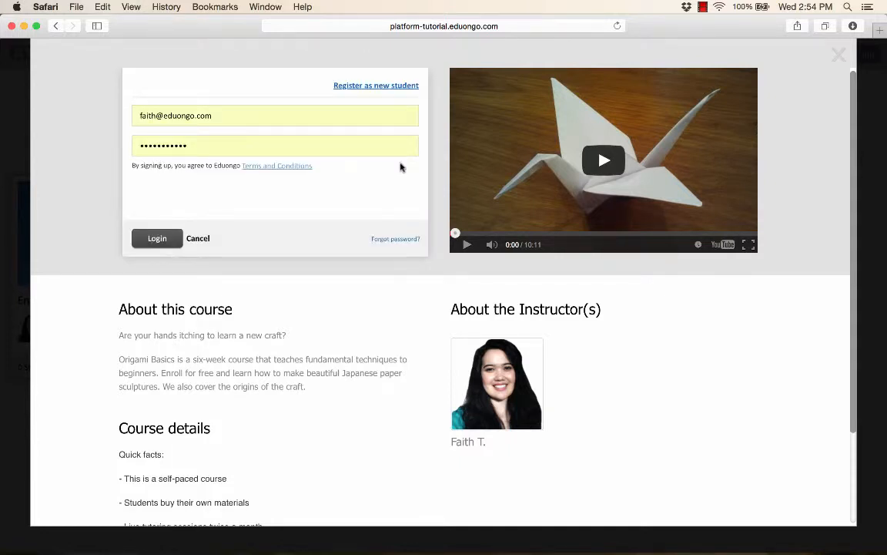
left_click(376, 85)
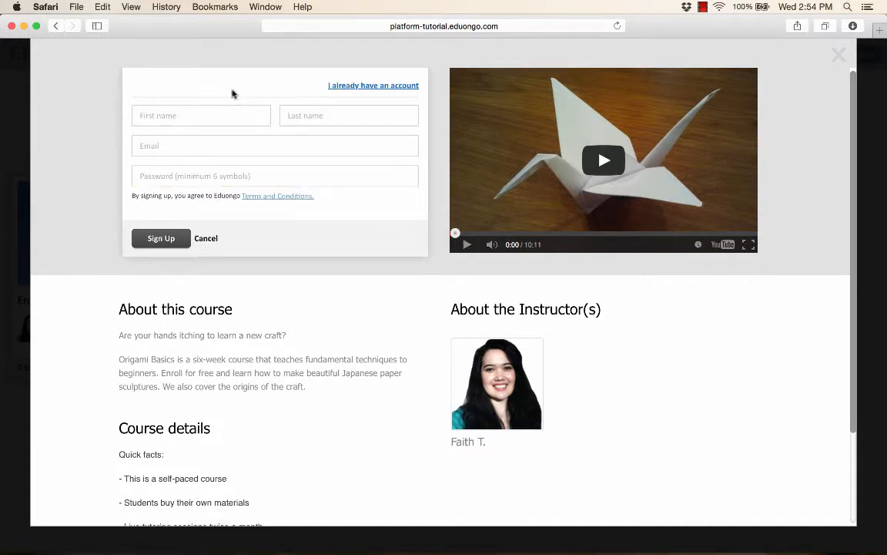
mouse_move(324, 203)
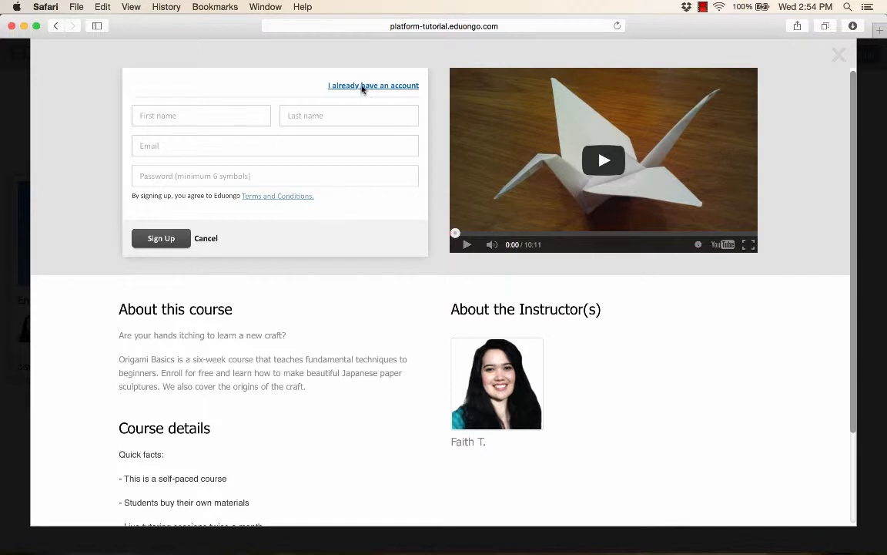
left_click(373, 85)
type("judy")
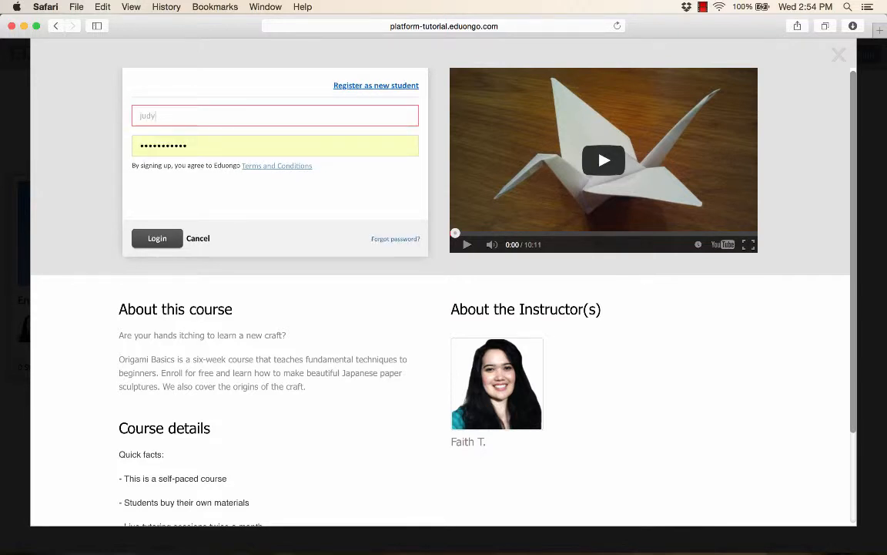
type("@student")
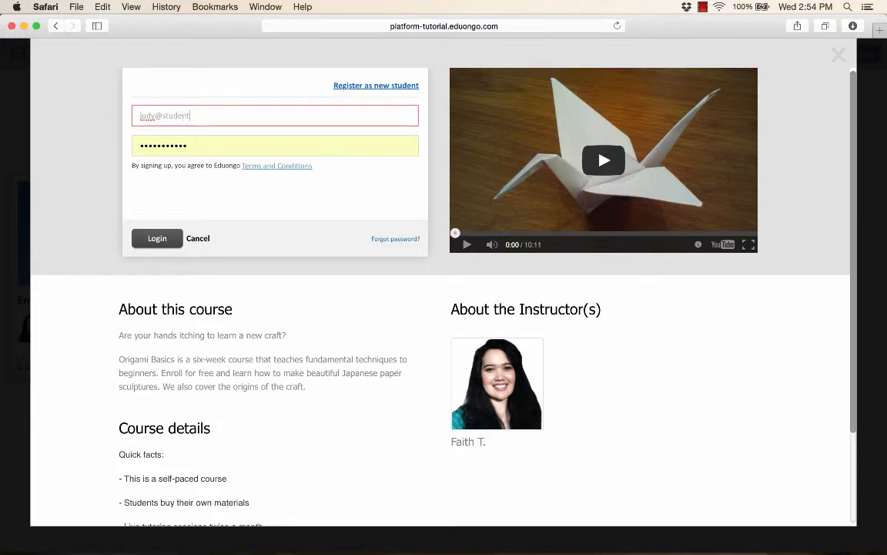
type(".id")
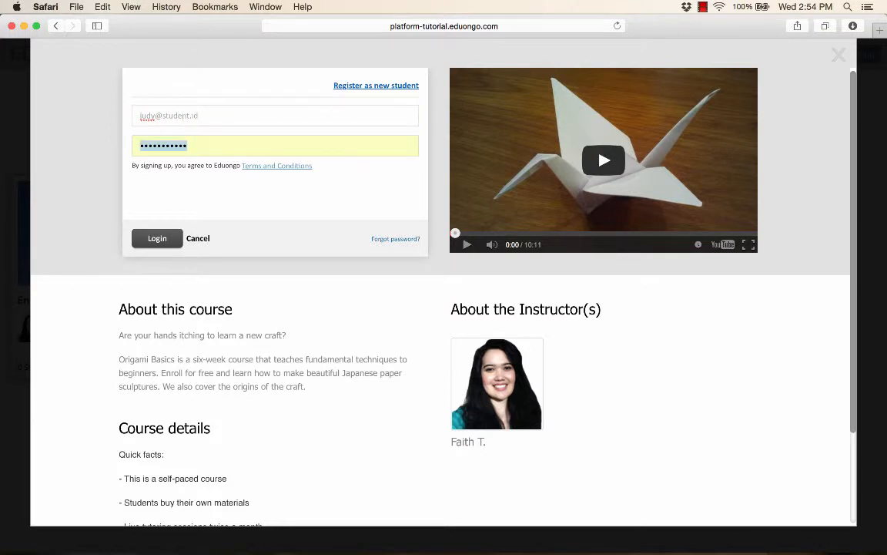
left_click(274, 145)
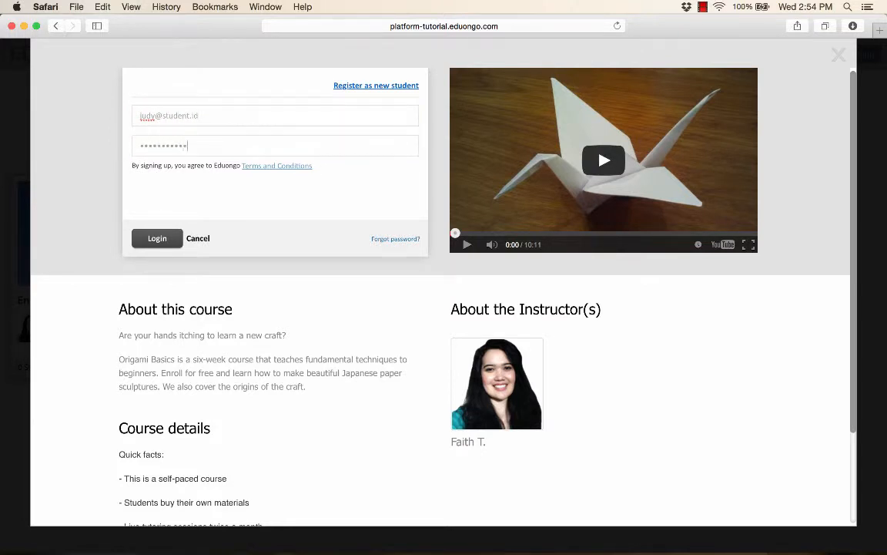
left_click(157, 237)
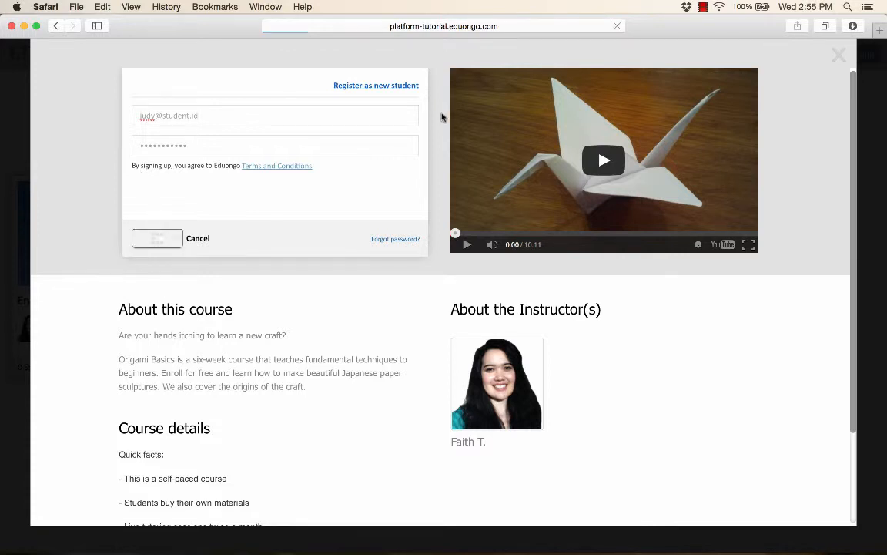
left_click(157, 238)
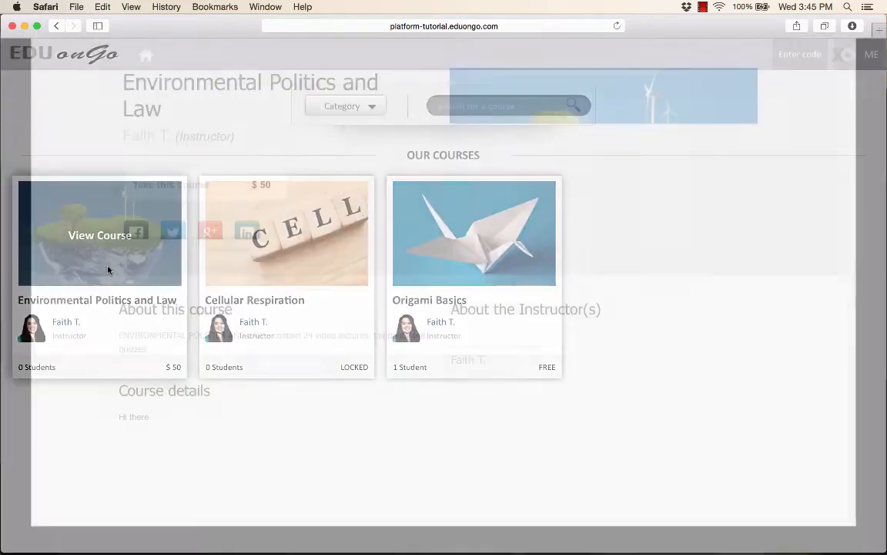
Step: View Environmental Politics and Law, start the $50 card checkout, then switch to Check out with PayPal
left_click(98, 234)
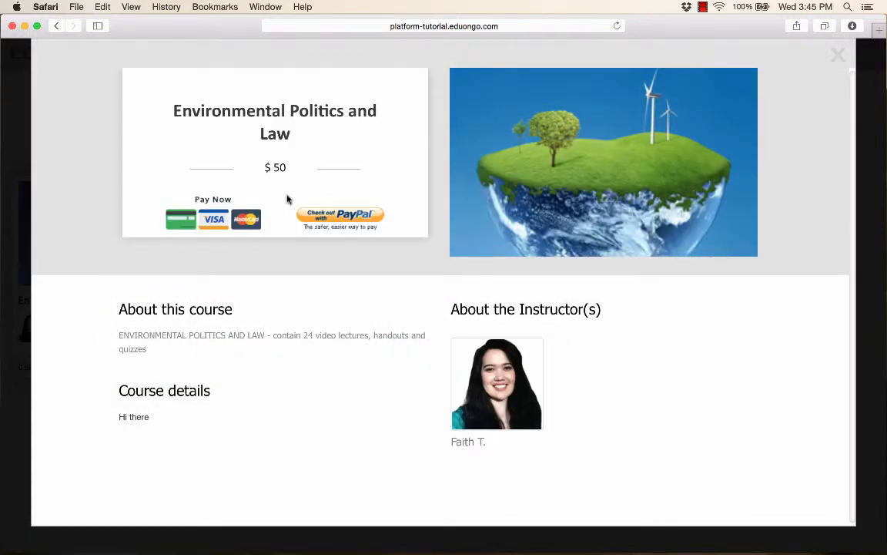
mouse_move(214, 225)
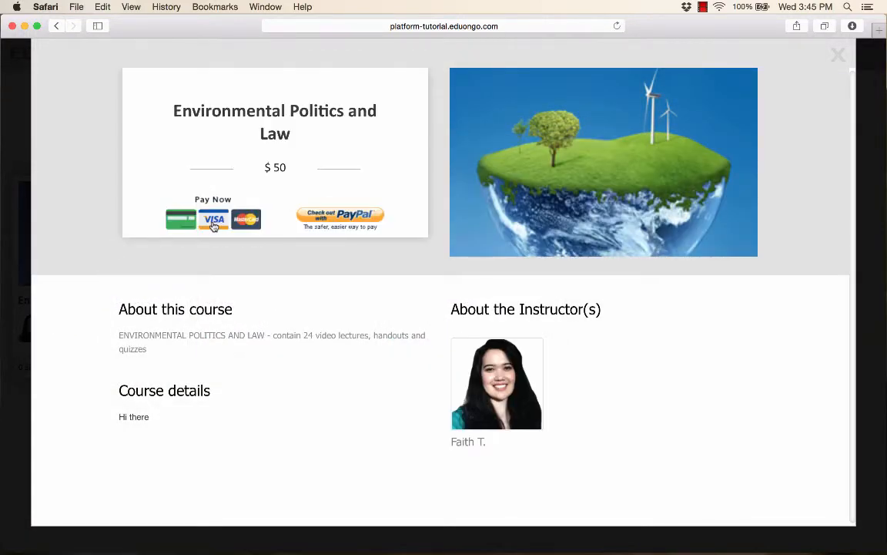
left_click(213, 219)
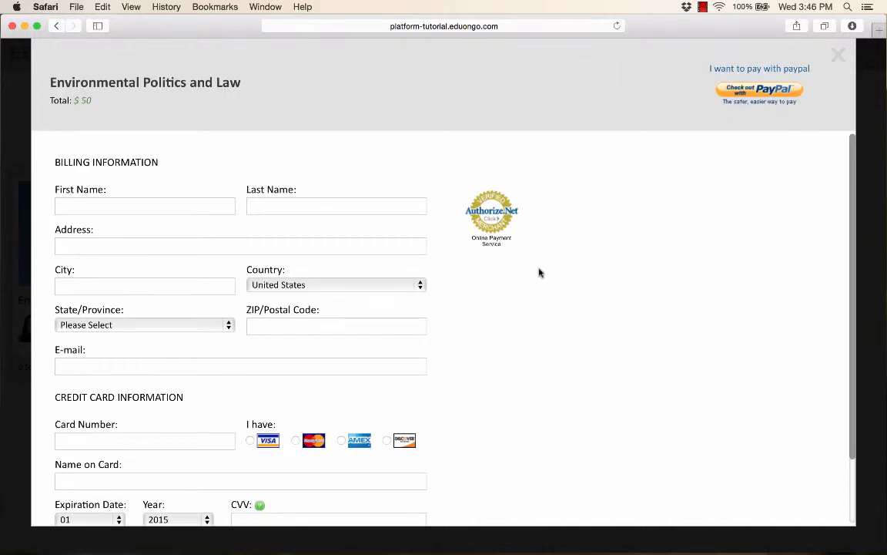
scroll("down", 3)
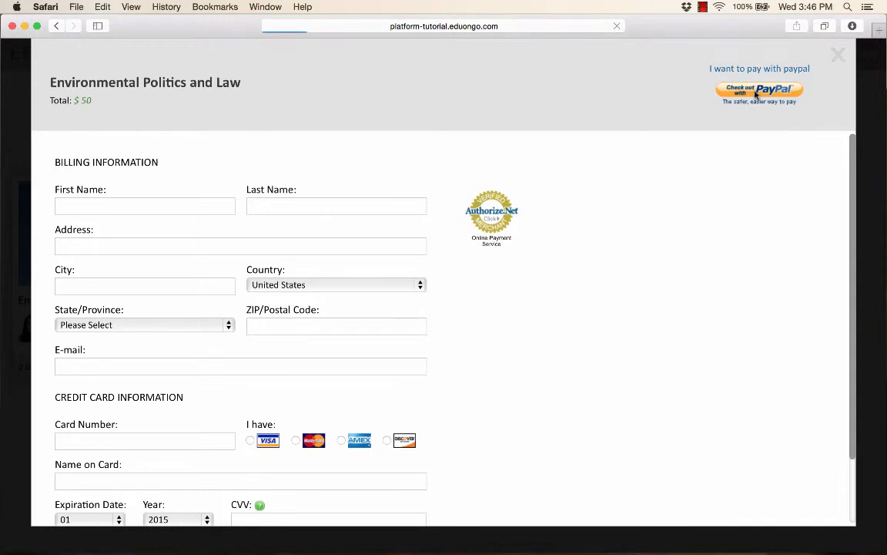
left_click(760, 91)
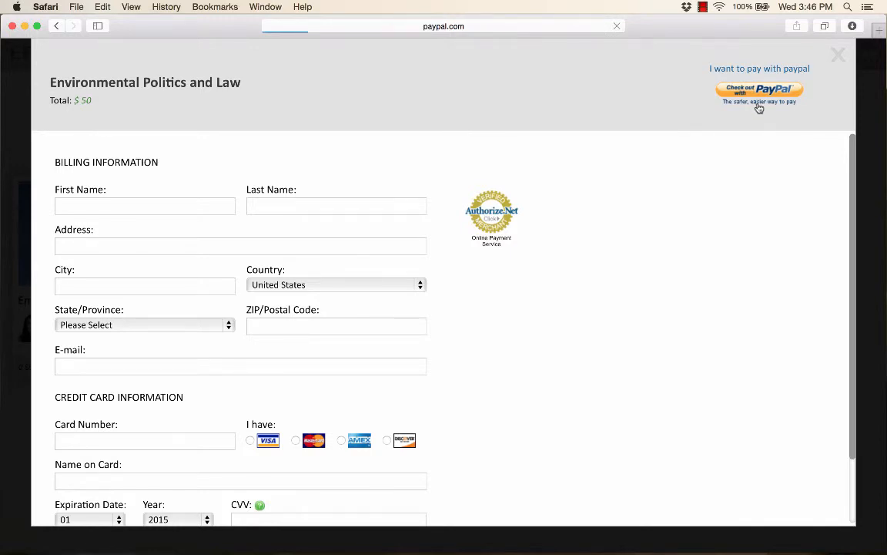
left_click(760, 89)
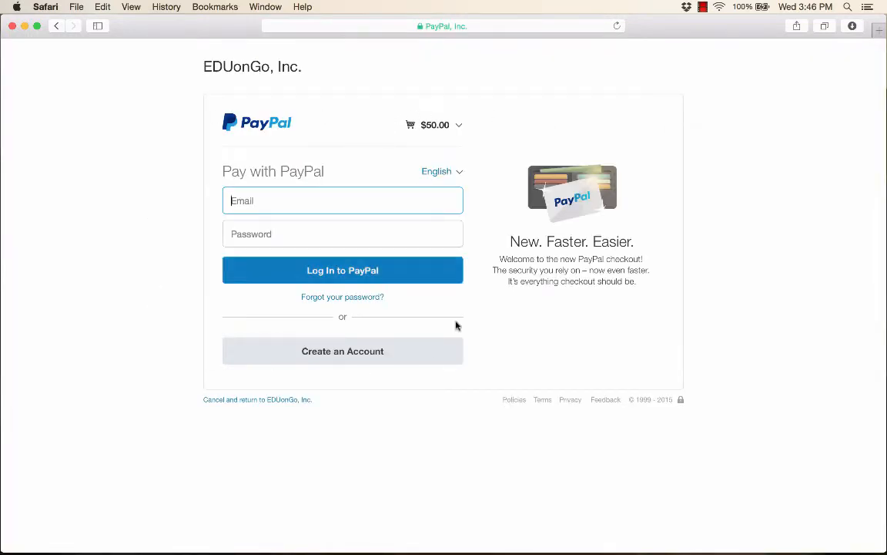
mouse_move(96, 64)
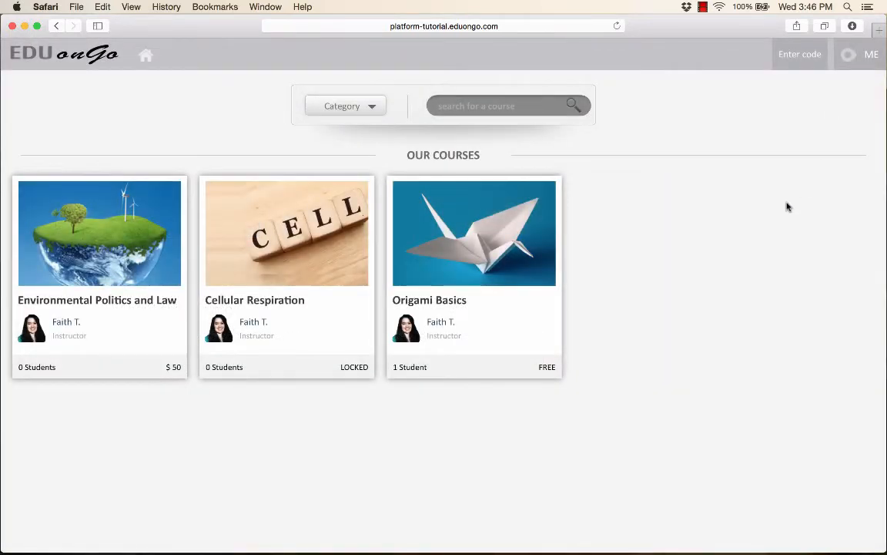
mouse_move(553, 499)
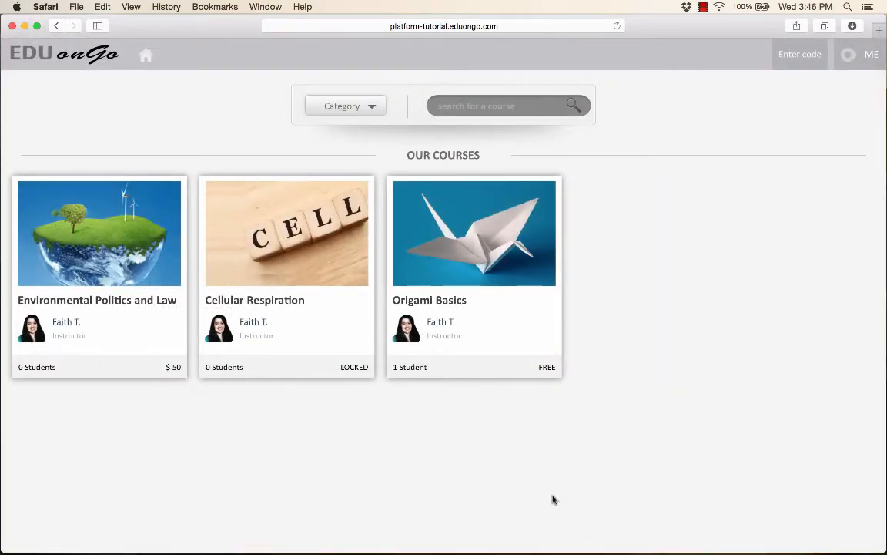